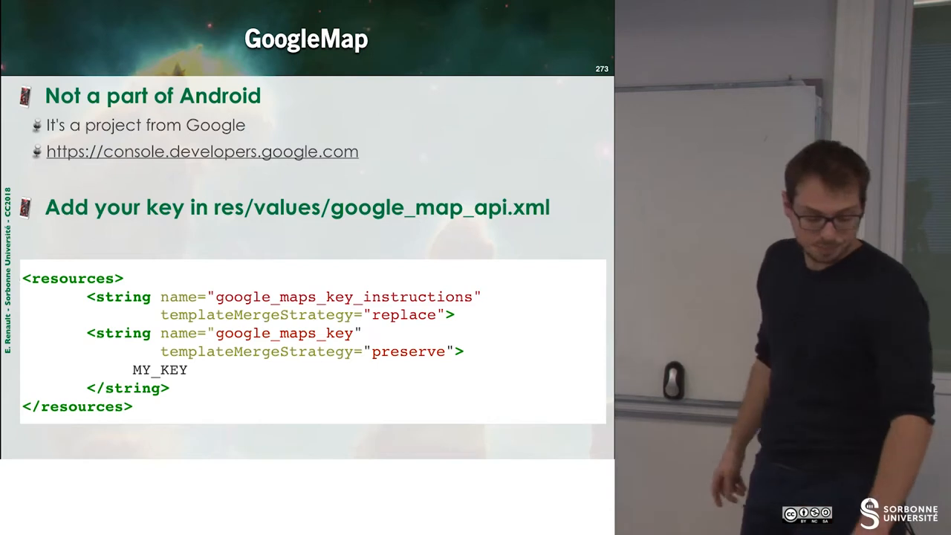
key("Right")
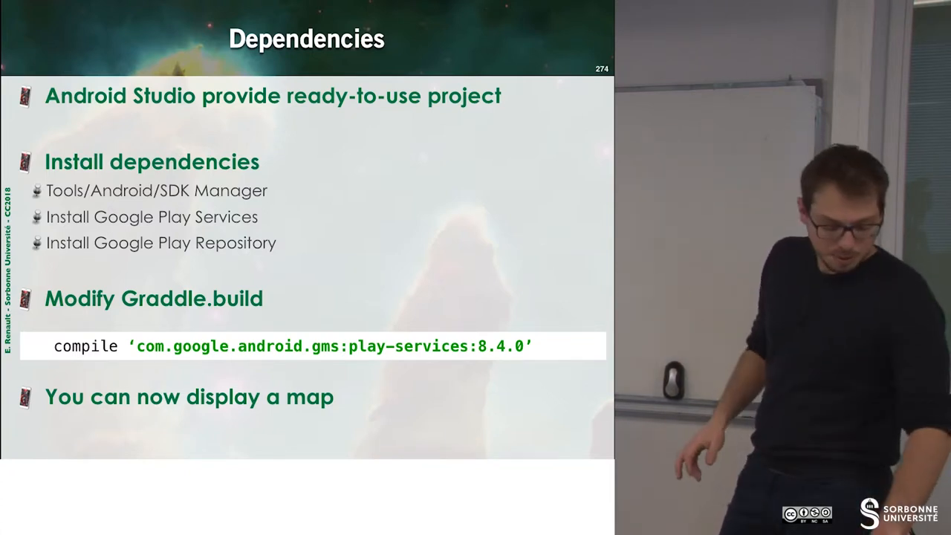
key("Right")
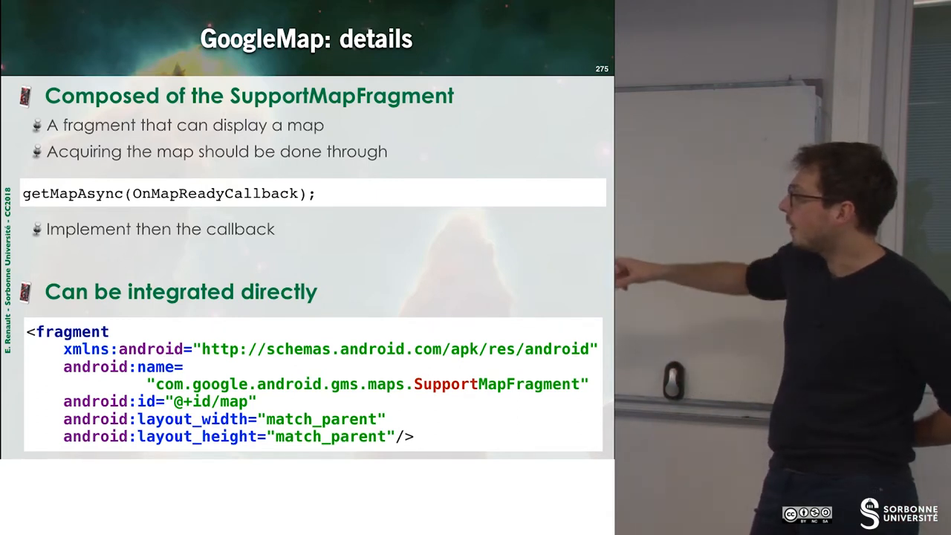
key("Right")
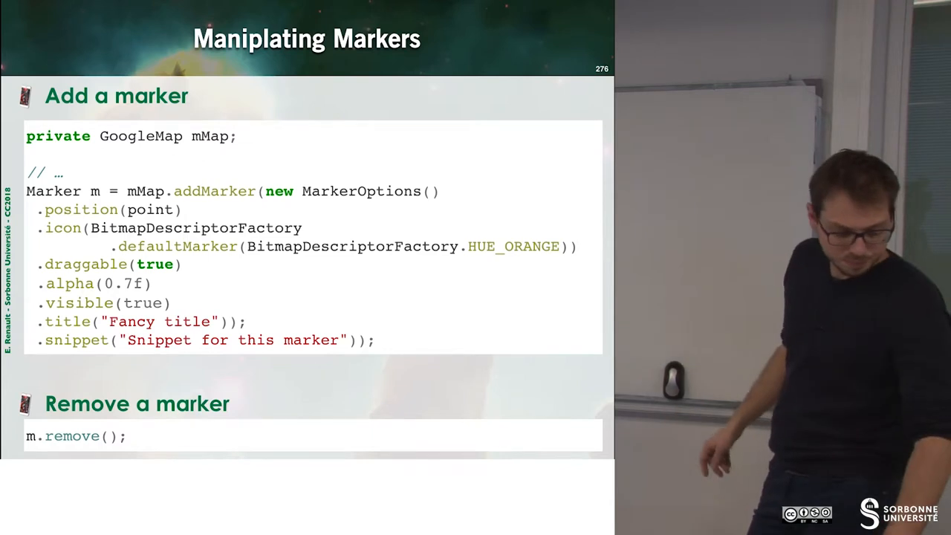
key("right")
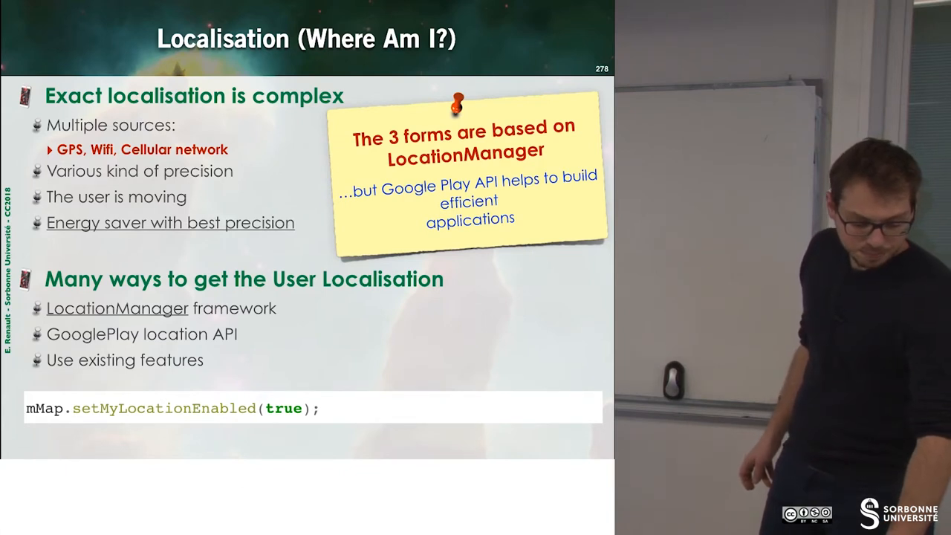
key("right")
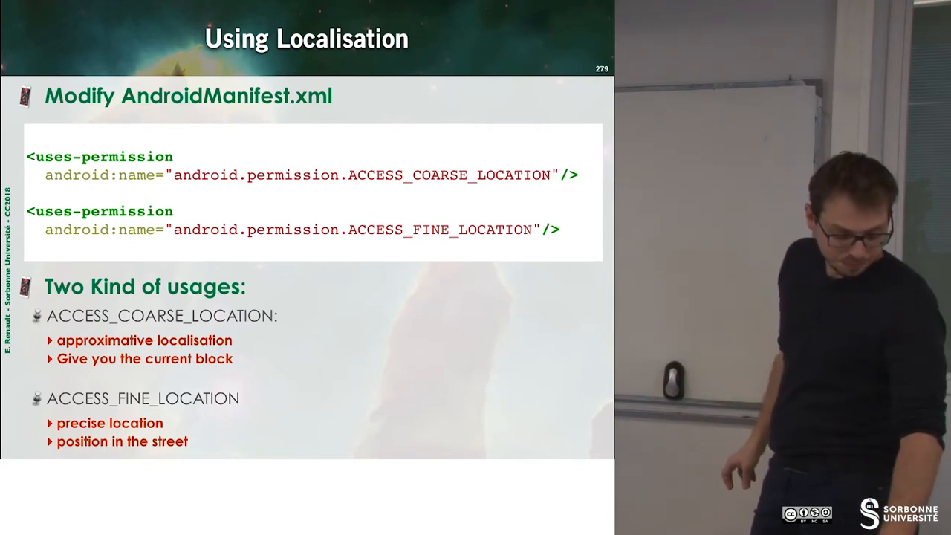
key("Right")
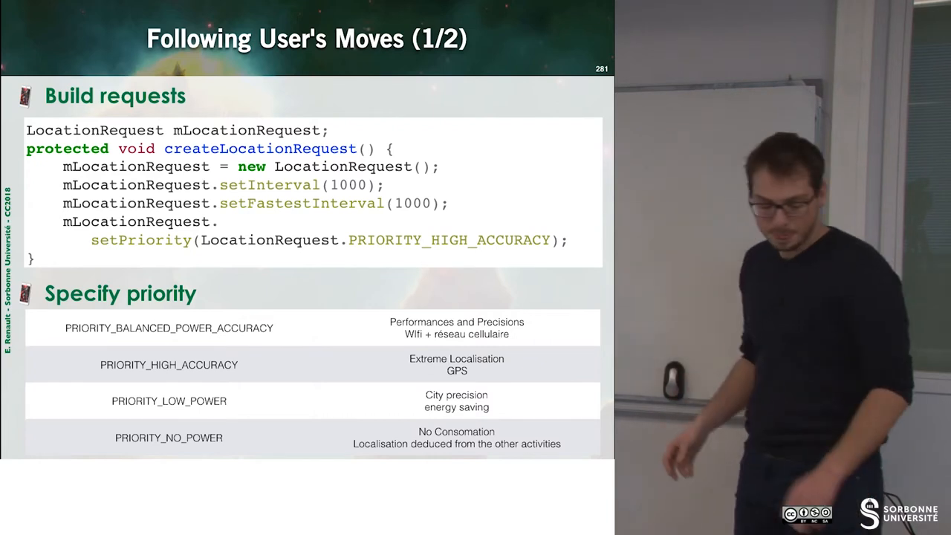
key("right")
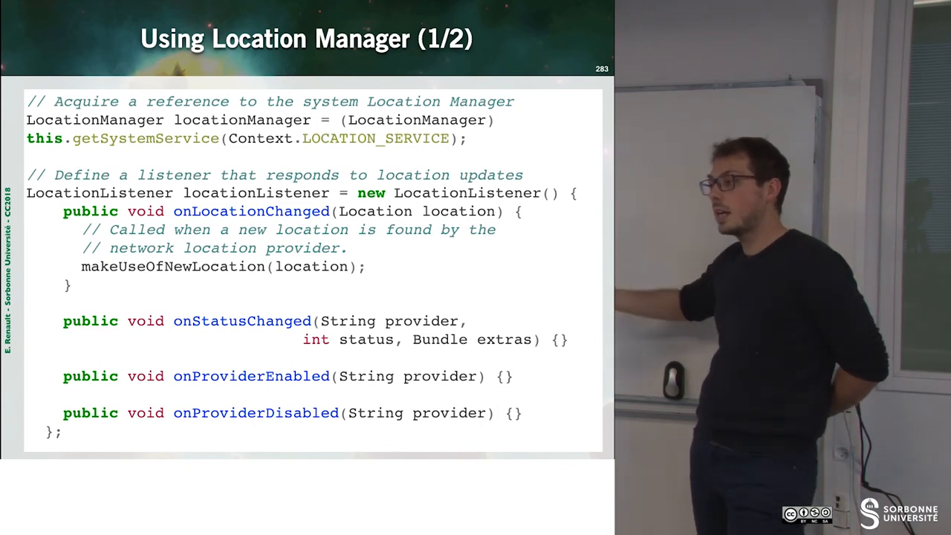
key("Right")
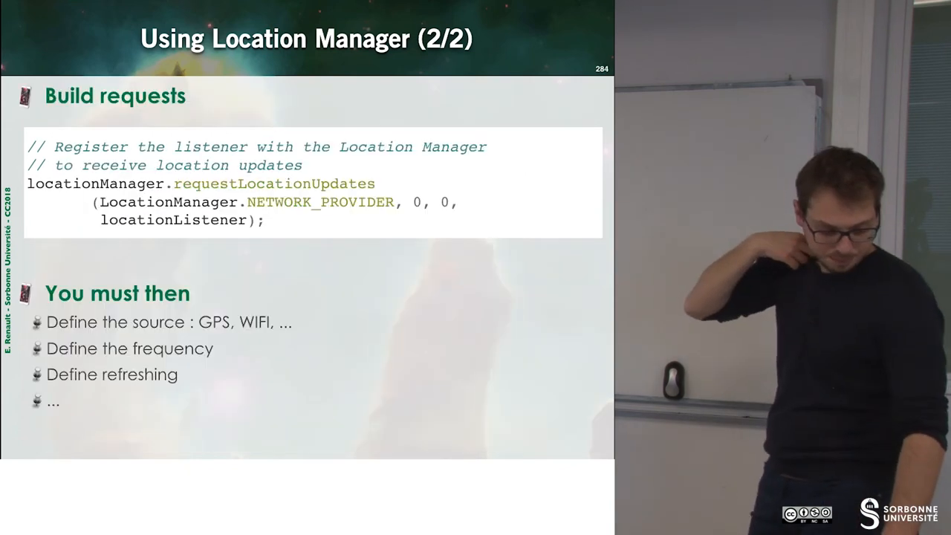